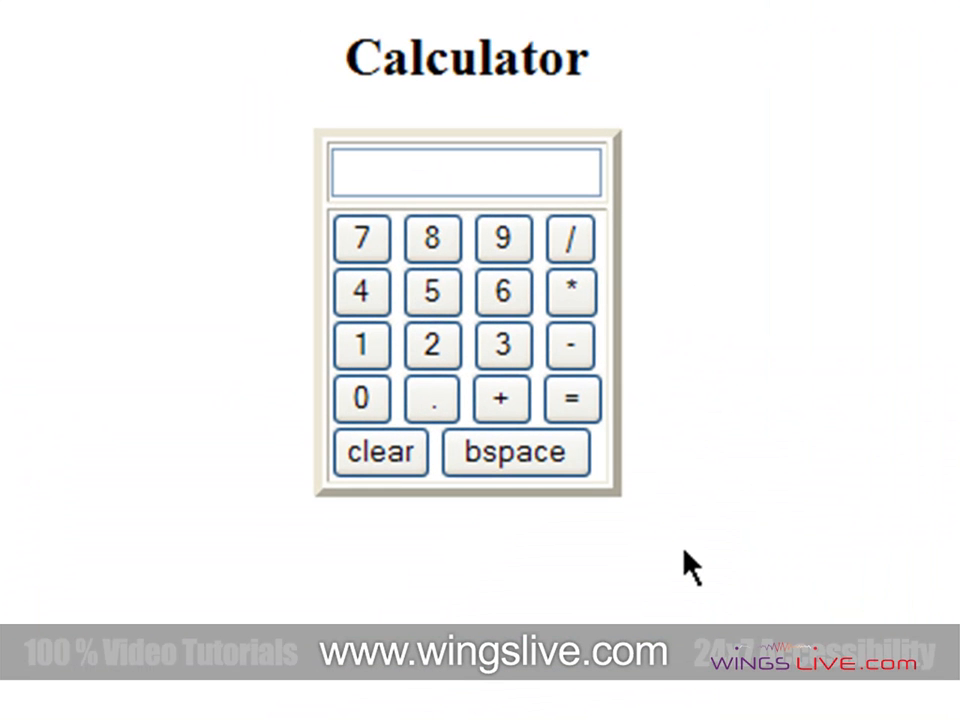
mouse_move(644, 660)
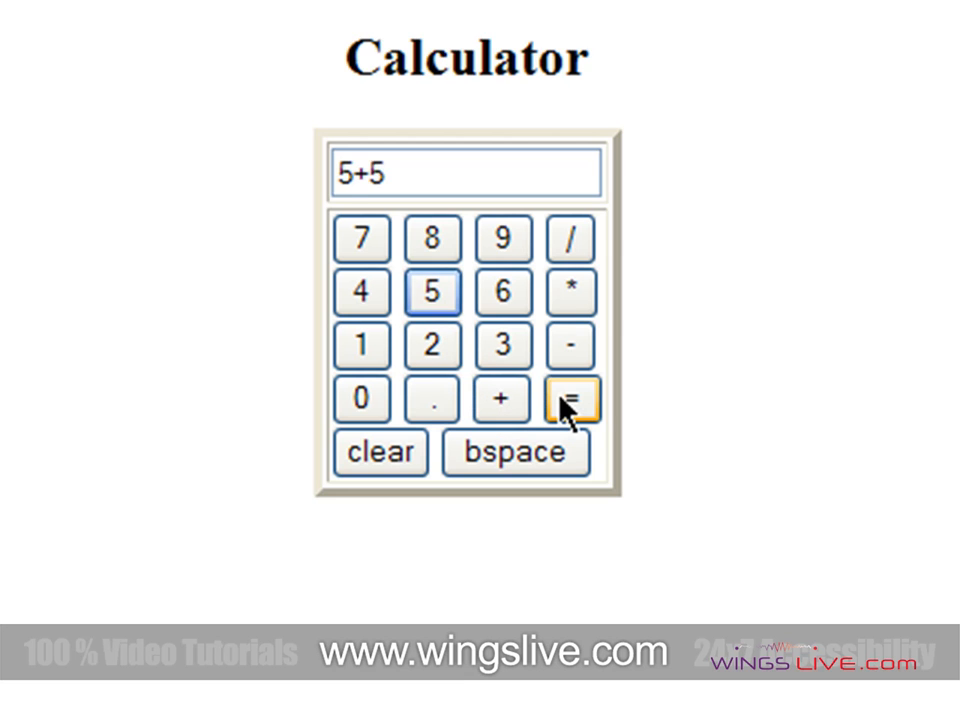
Evaluate 5+5 to show 10, then clear the display.
click(570, 400)
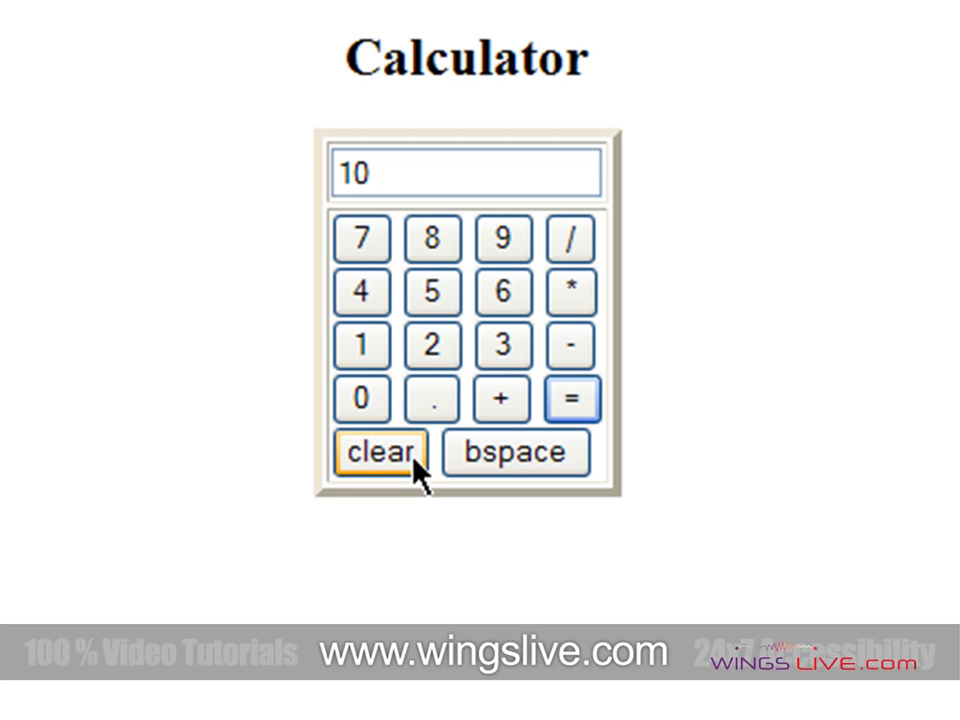
click(384, 452)
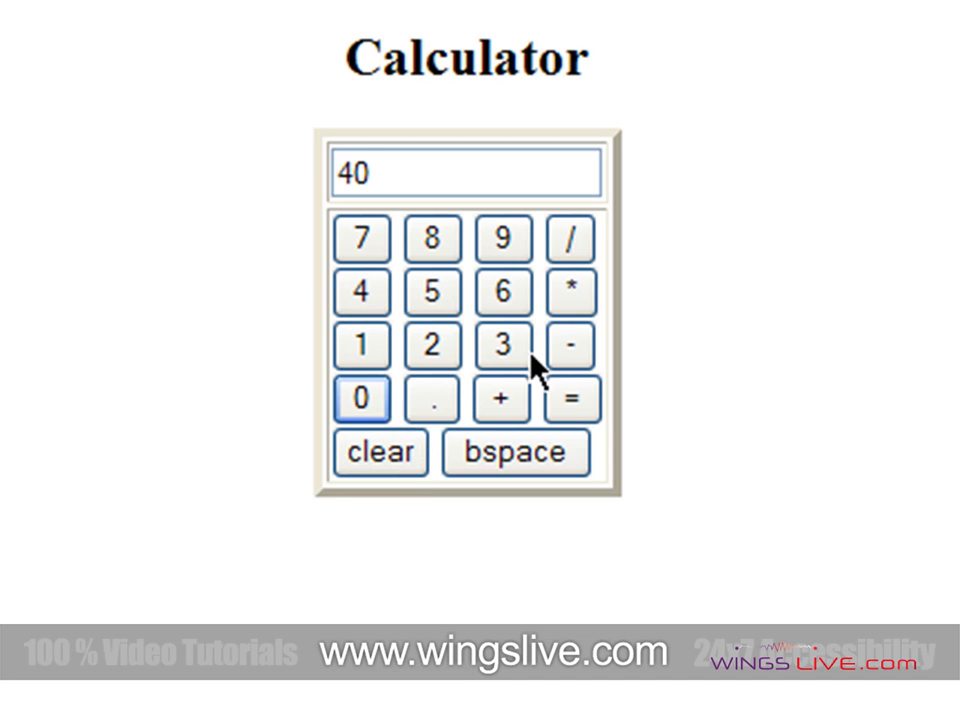
Compute 40-16, then 12*4 to get 48.
click(500, 292)
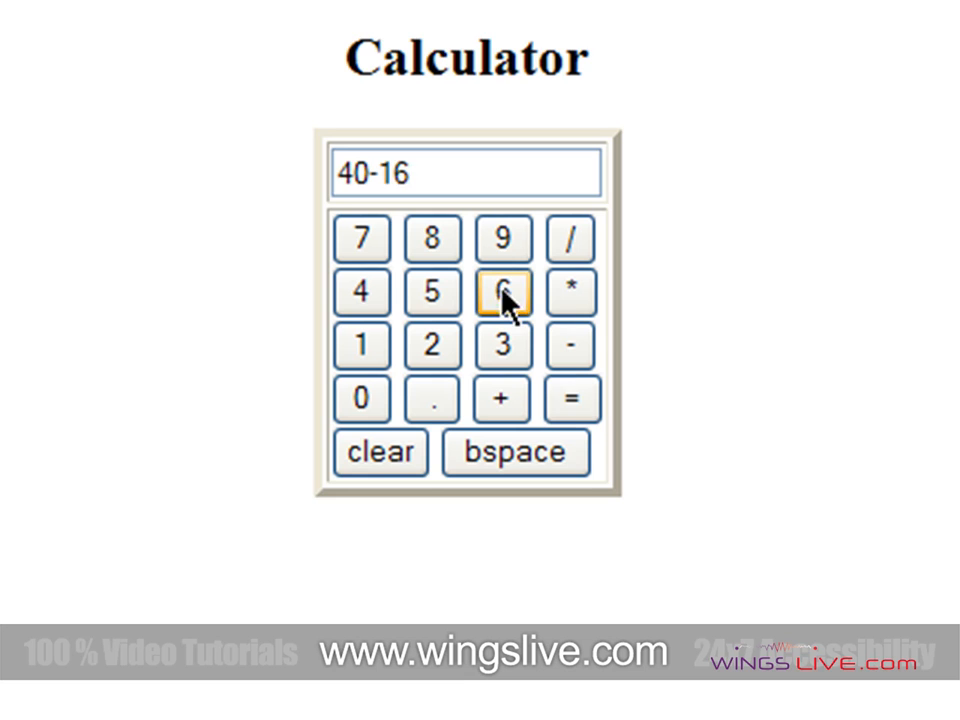
click(572, 400)
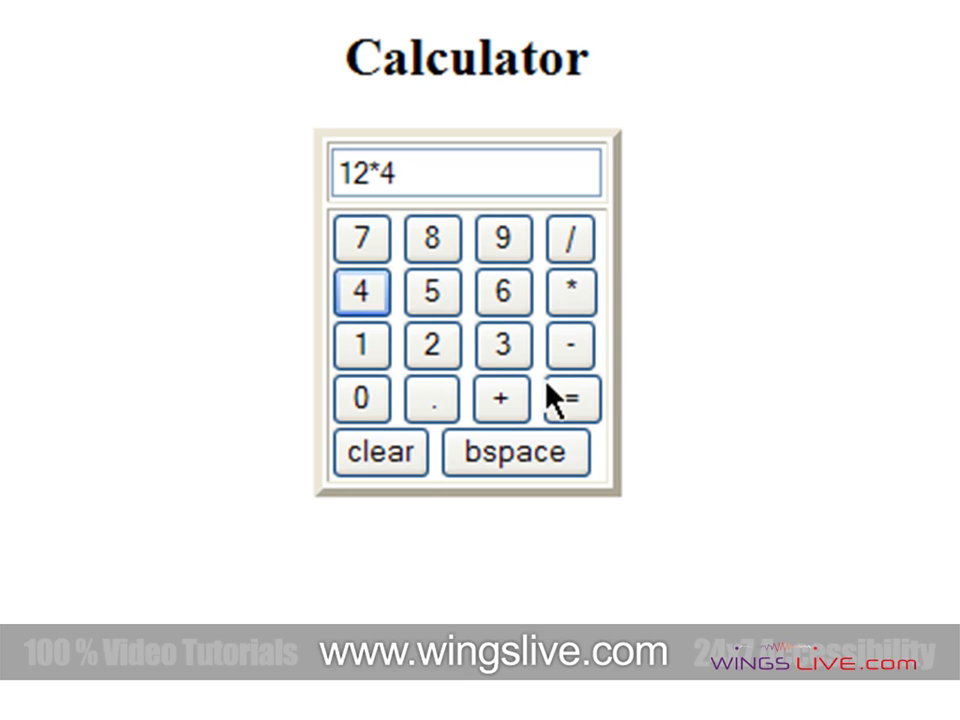
click(572, 400)
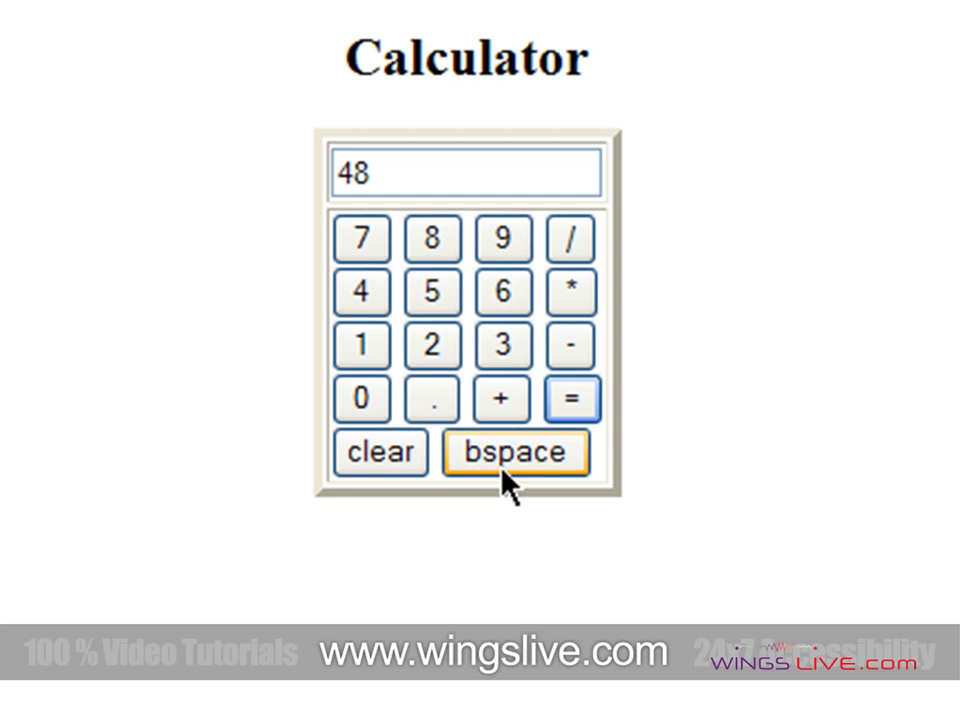
Backspace 48 digit by digit, then evaluate a decimal expression giving 4.1.
click(516, 452)
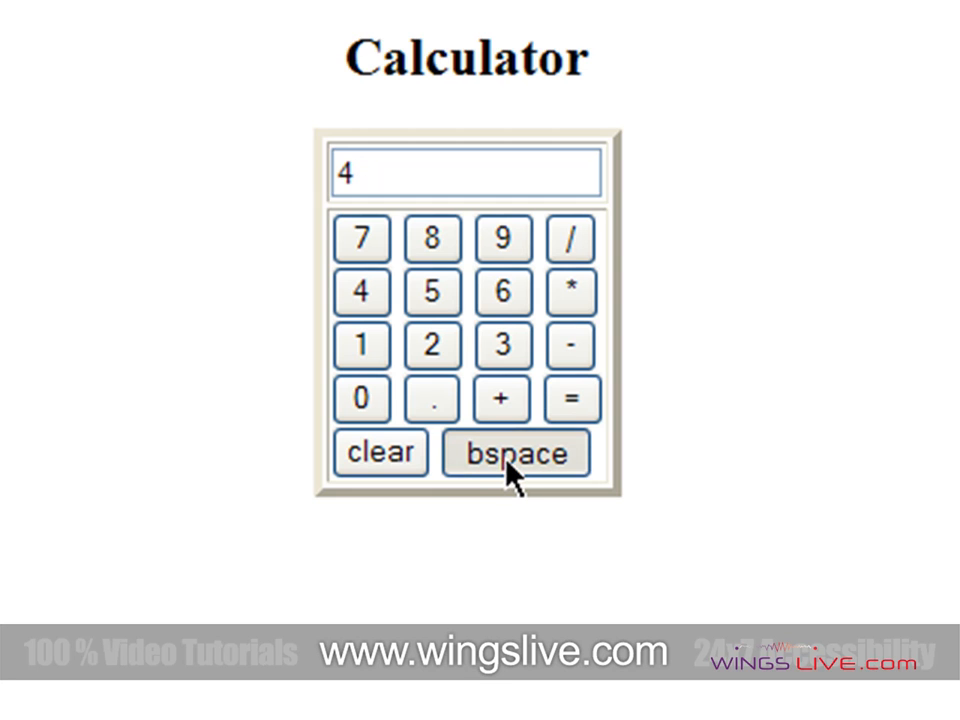
click(516, 452)
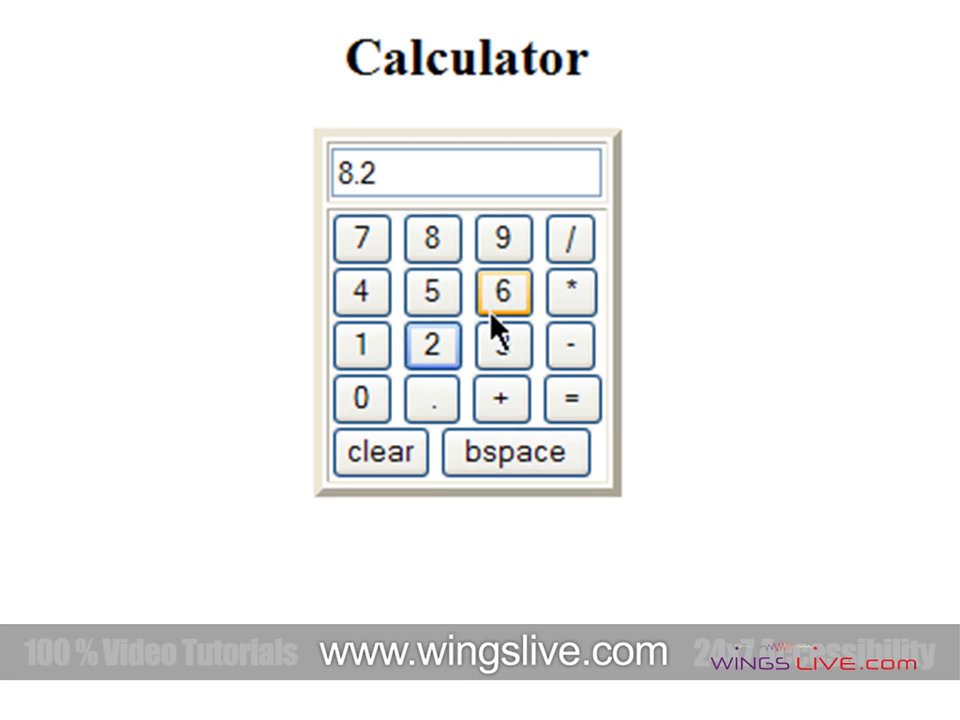
click(572, 400)
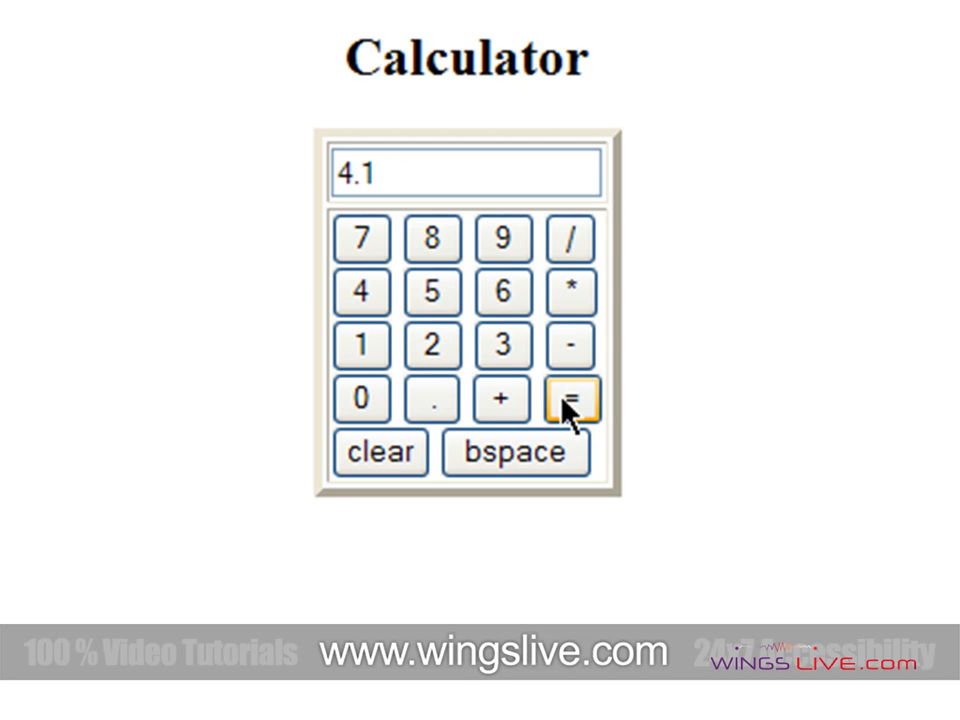
click(380, 454)
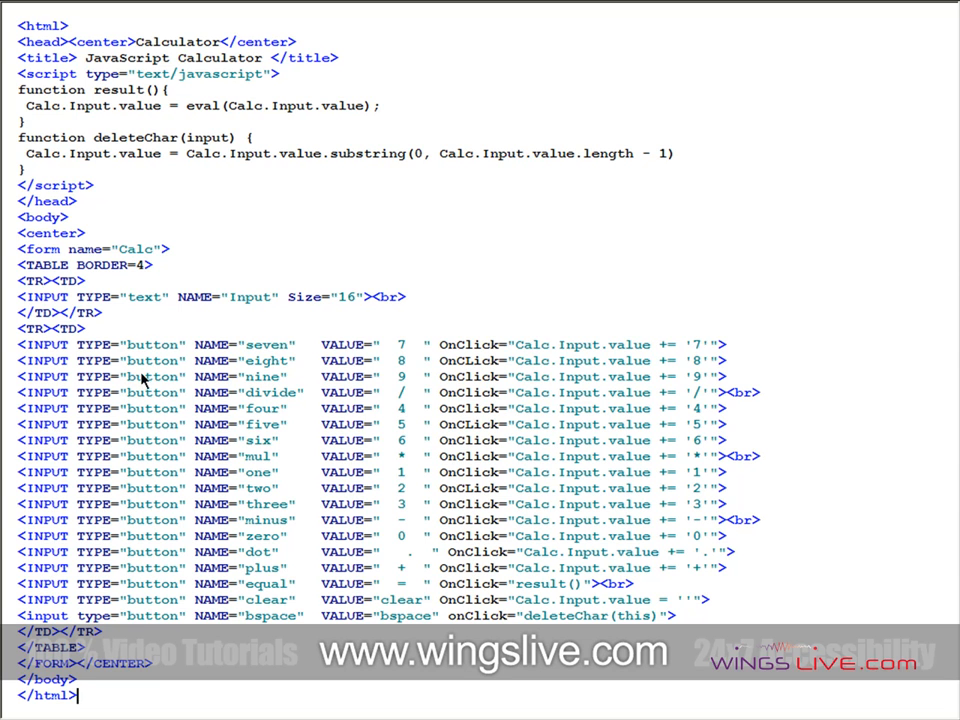
mouse_move(148, 312)
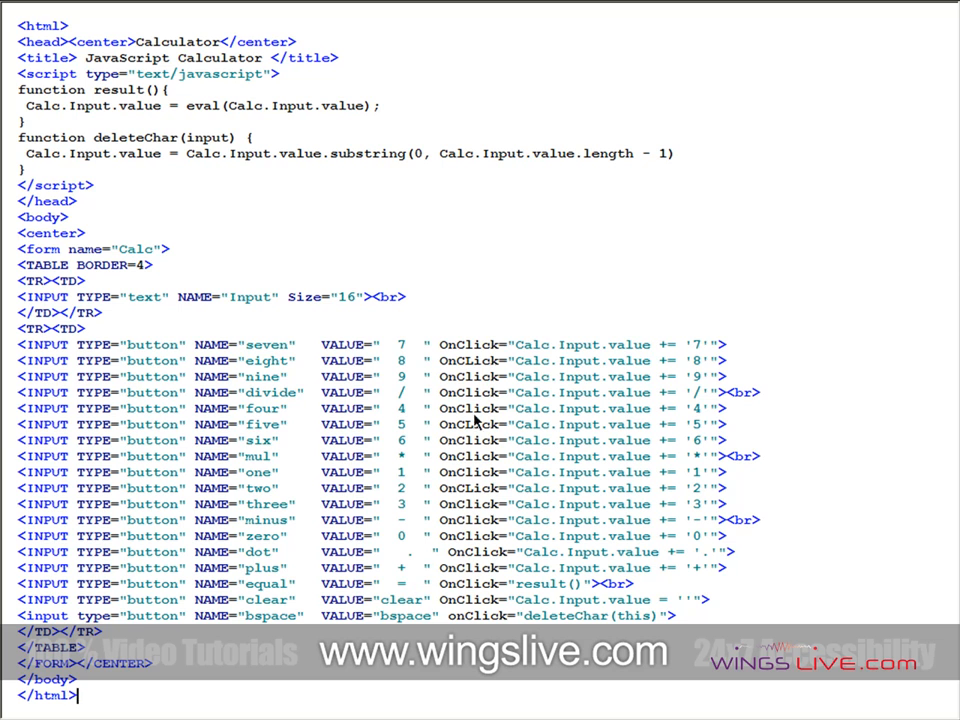
mouse_move(478, 520)
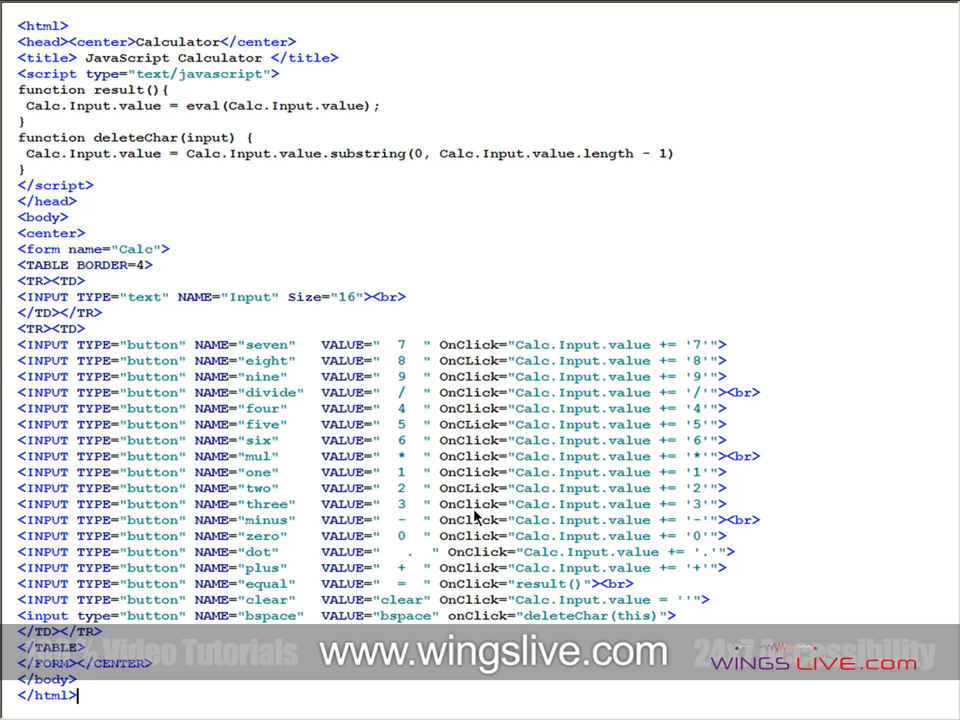
mouse_move(588, 488)
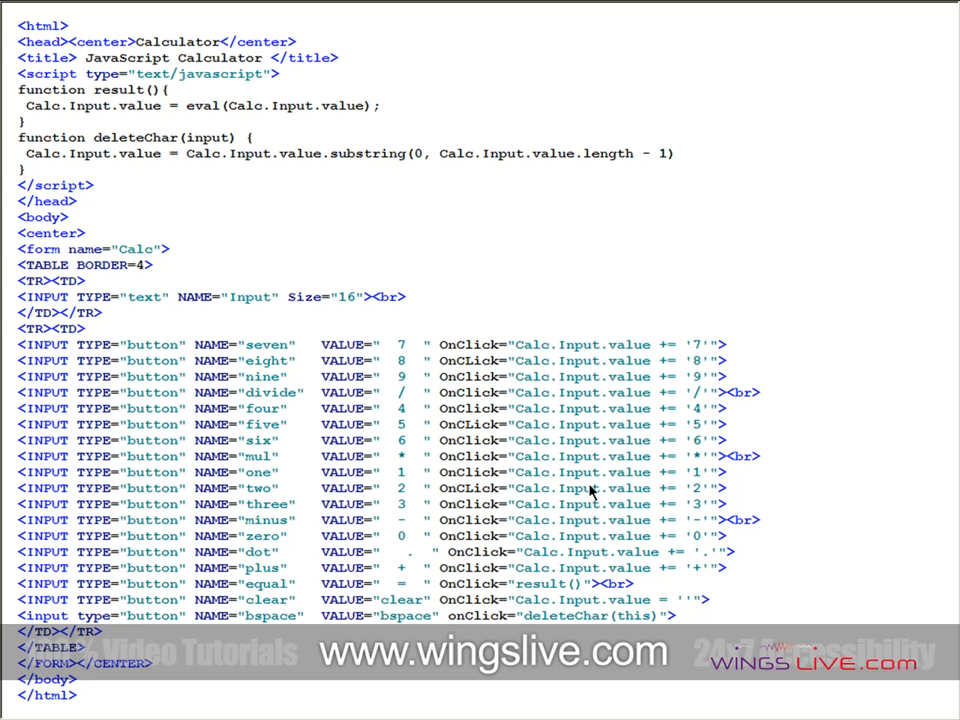
mouse_move(504, 560)
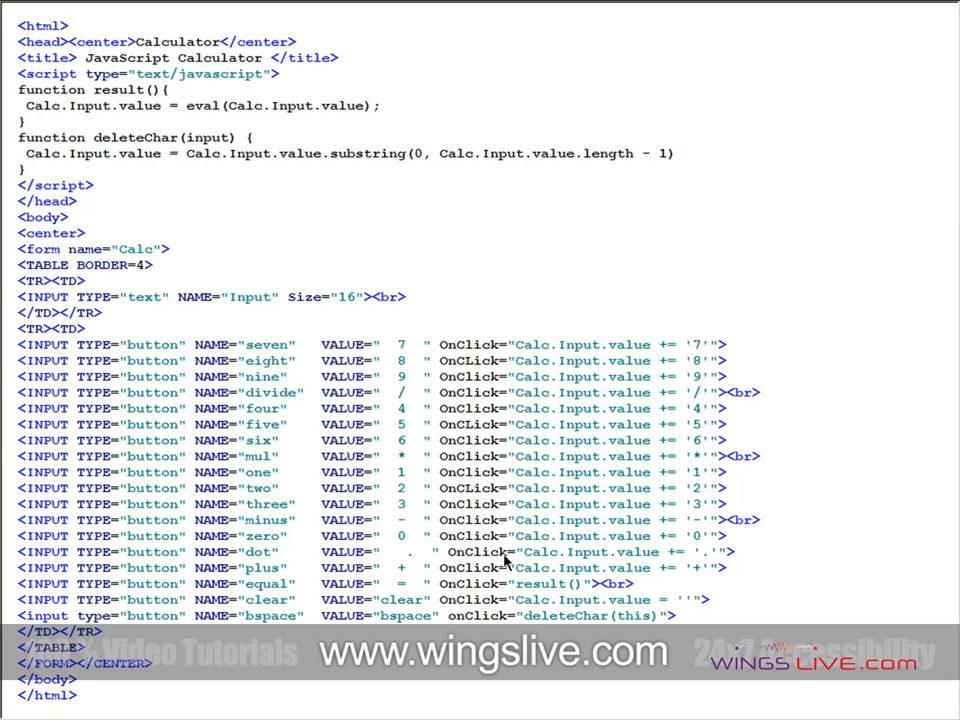
mouse_move(408, 588)
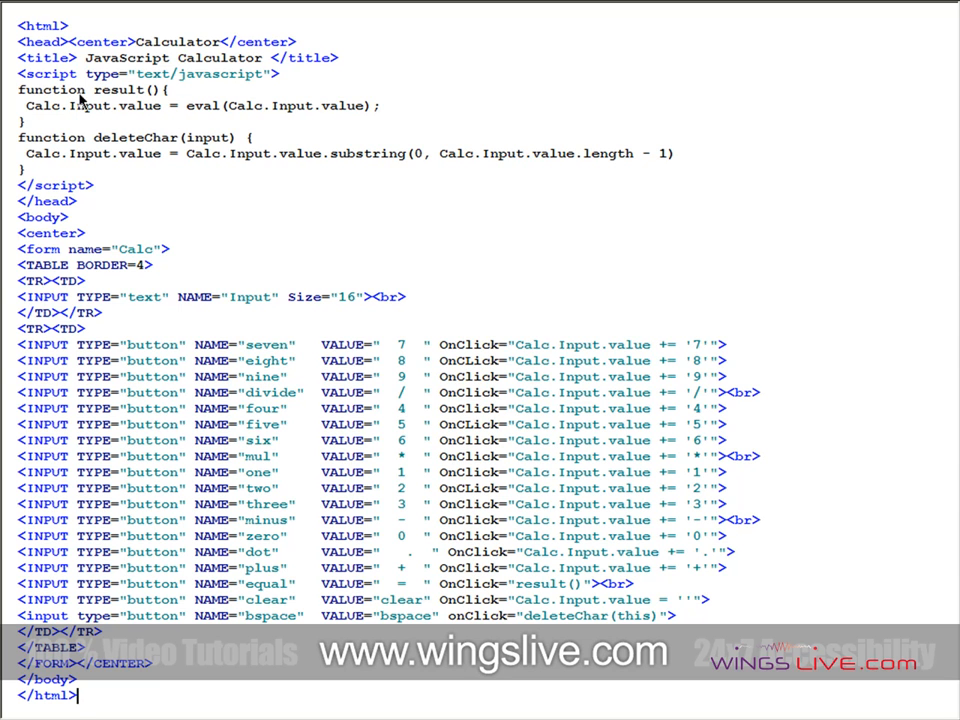
mouse_move(112, 96)
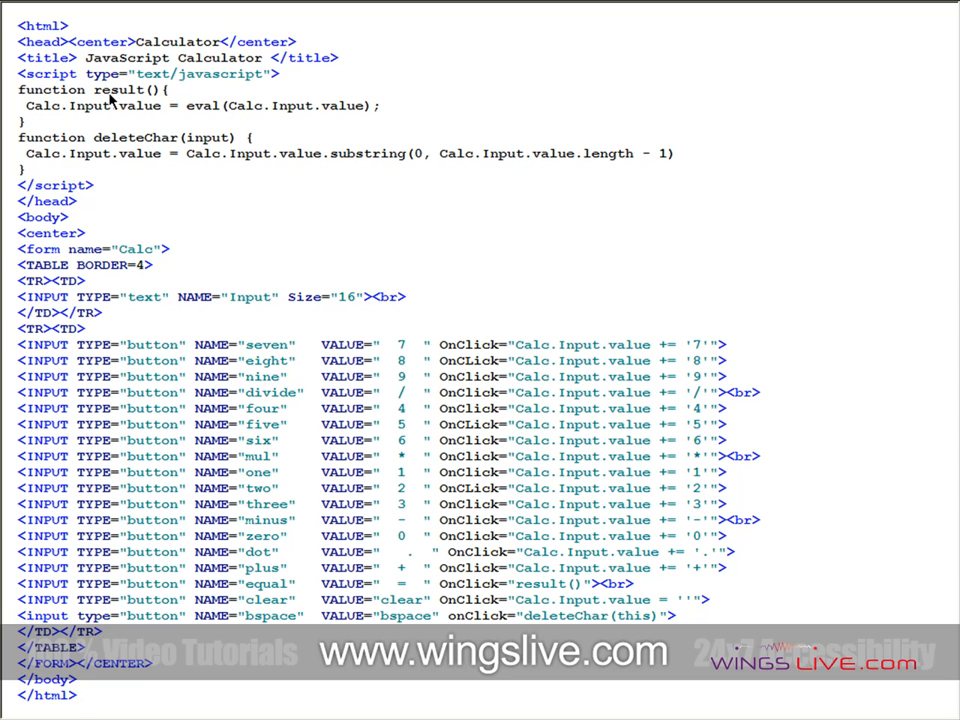
mouse_move(462, 648)
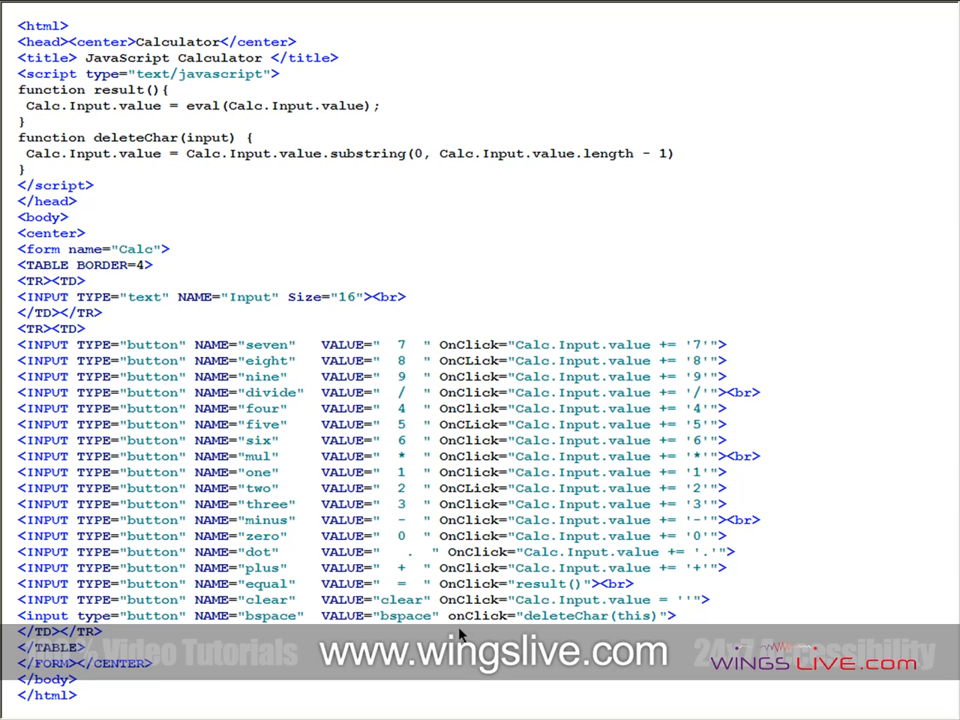
mouse_move(560, 628)
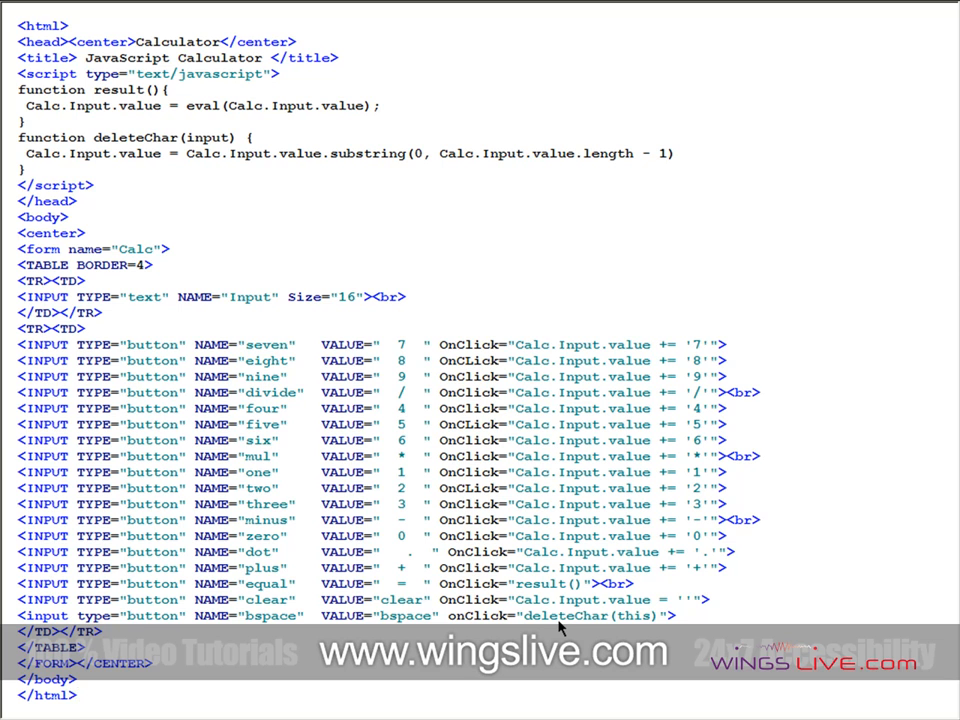
mouse_move(144, 168)
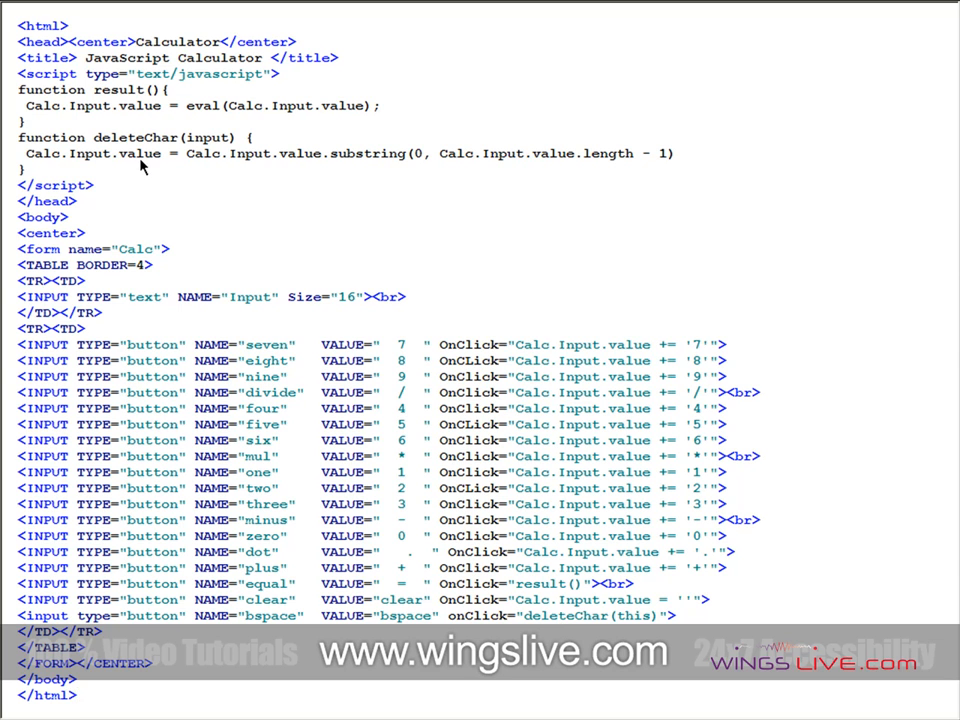